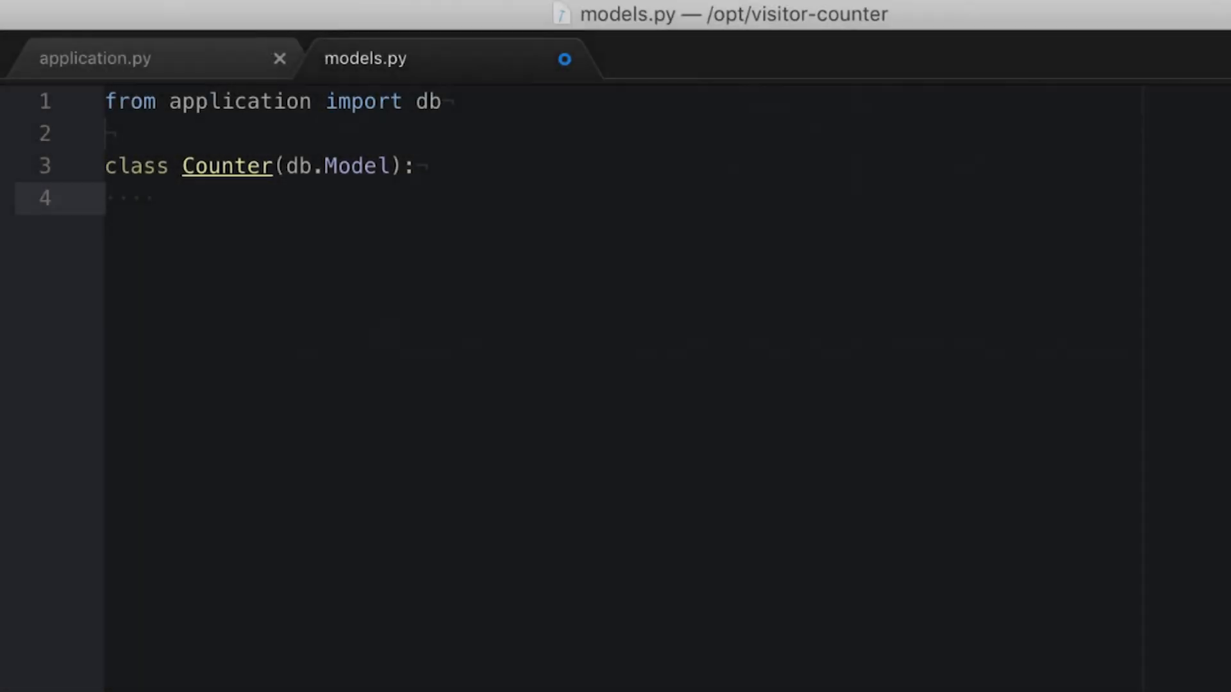
Step: Add an integer primary-key id column to the Counter model and accept the Integer completion
{"action": "type", "text": "id = db.Column(db.Integer, prima"}
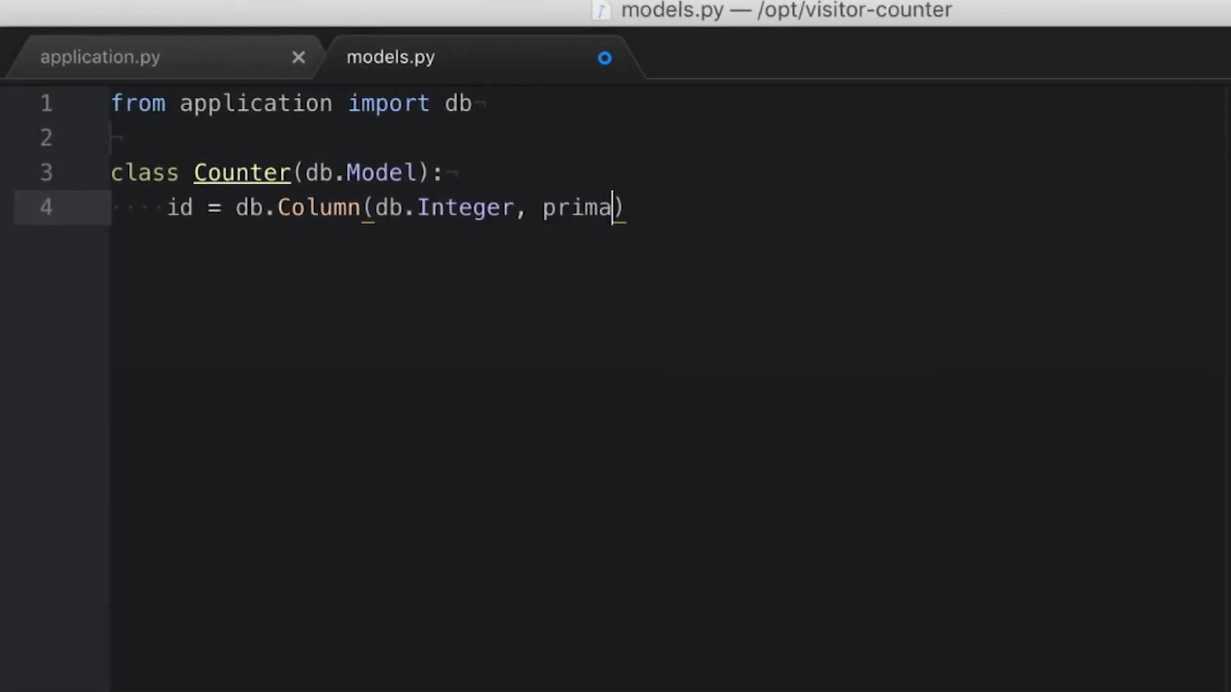
{"action": "type", "text": "ry_key=True)"}
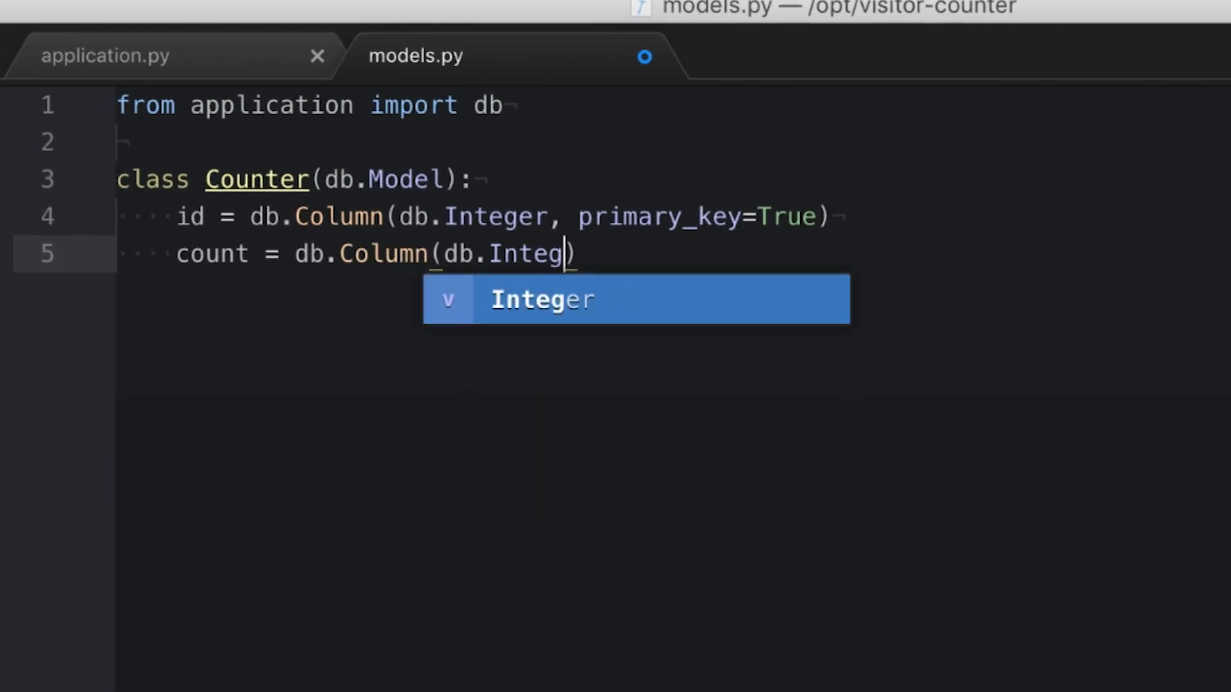
{"action": "key", "text": "Tab"}
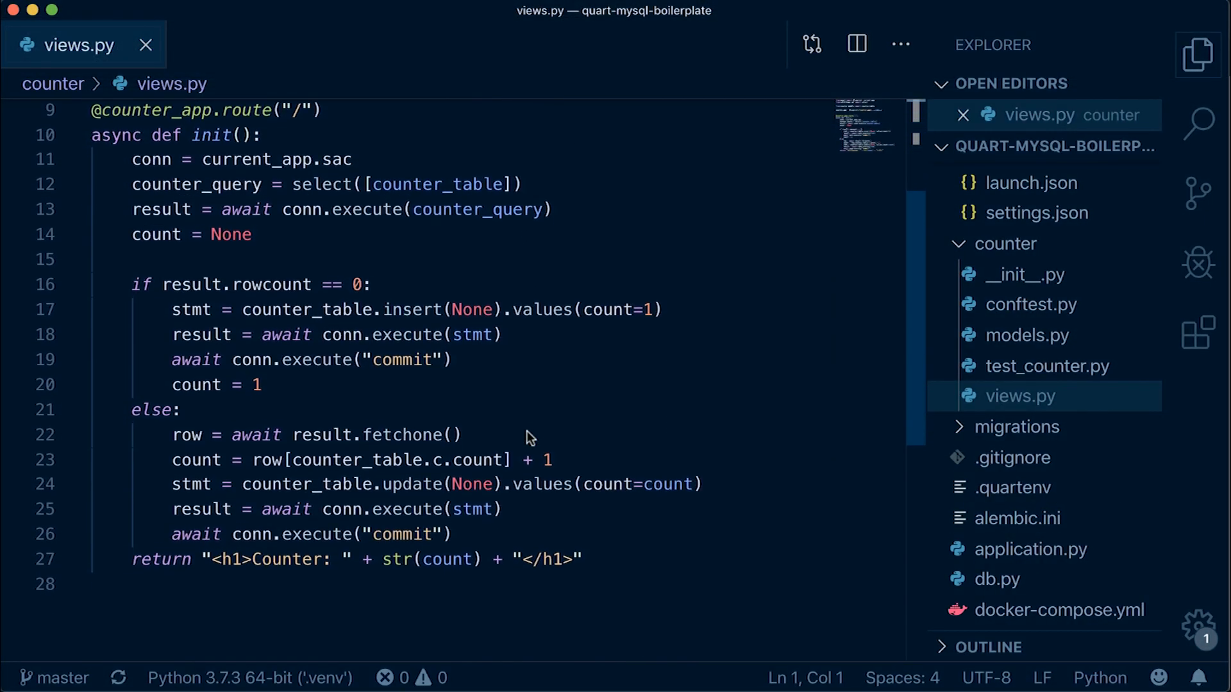
{"action": "scroll", "scroll_direction": "down", "scroll_amount": 3}
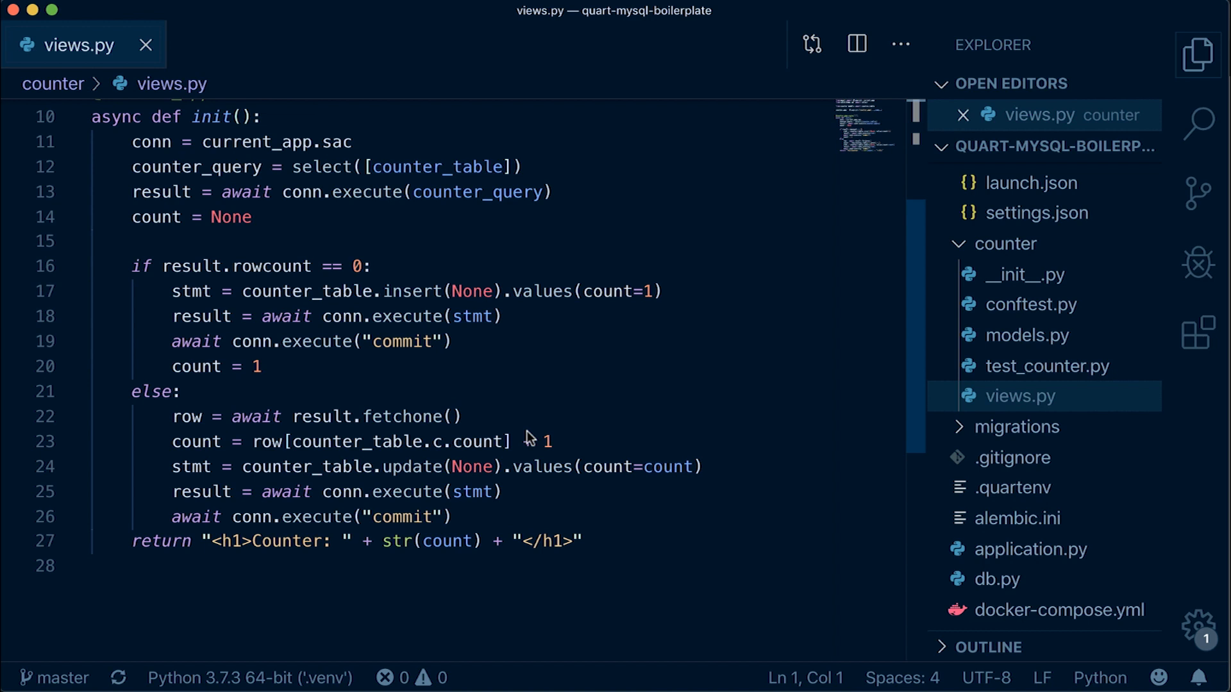
{"action": "mouse_move", "coordinate": [354, 469]}
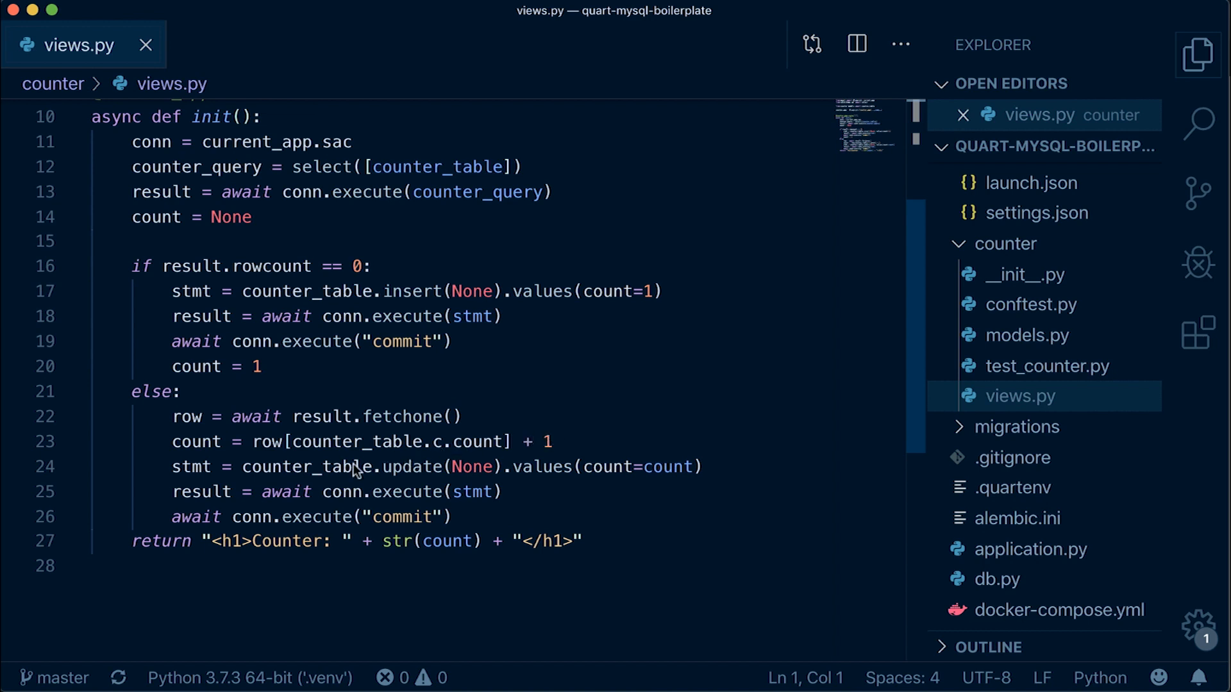
{"action": "mouse_move", "coordinate": [520, 522]}
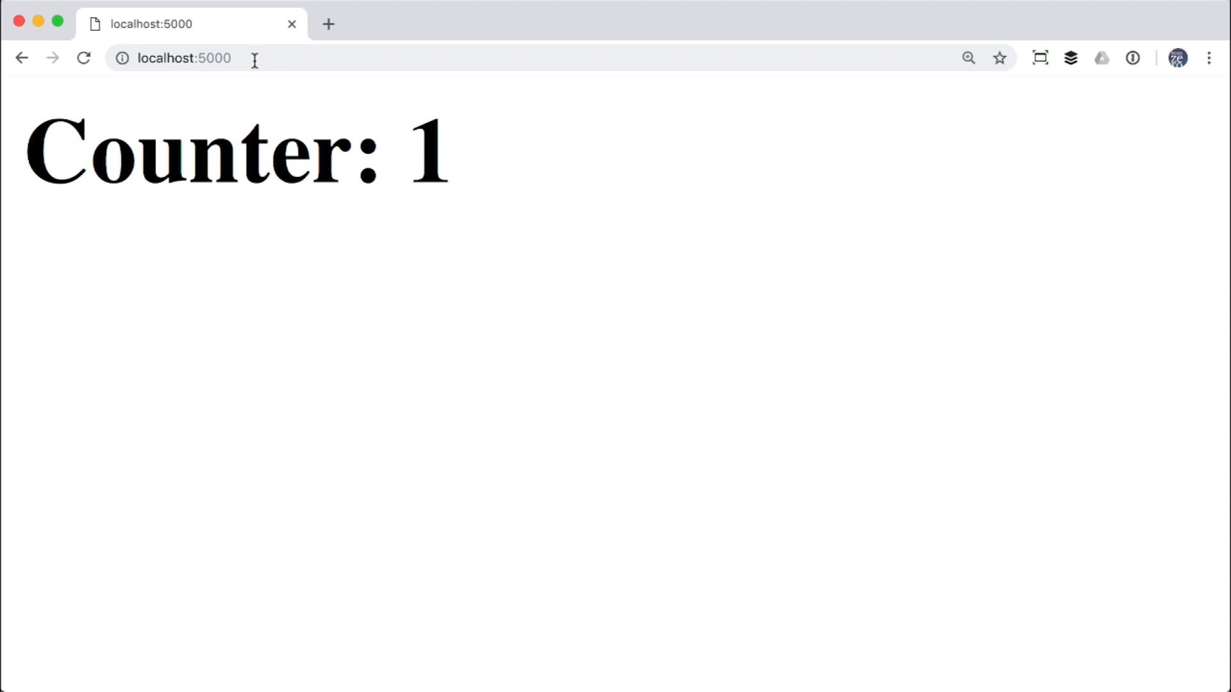
{"action": "left_click", "coordinate": [83, 58]}
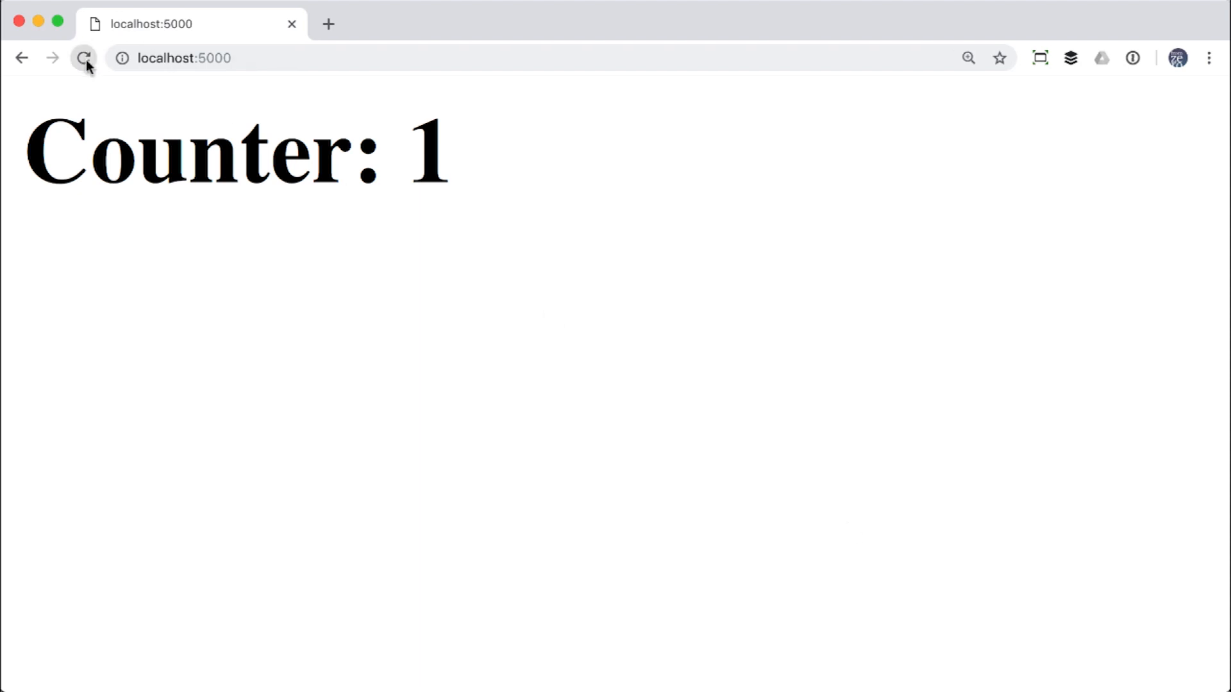
{"action": "left_click", "coordinate": [84, 57]}
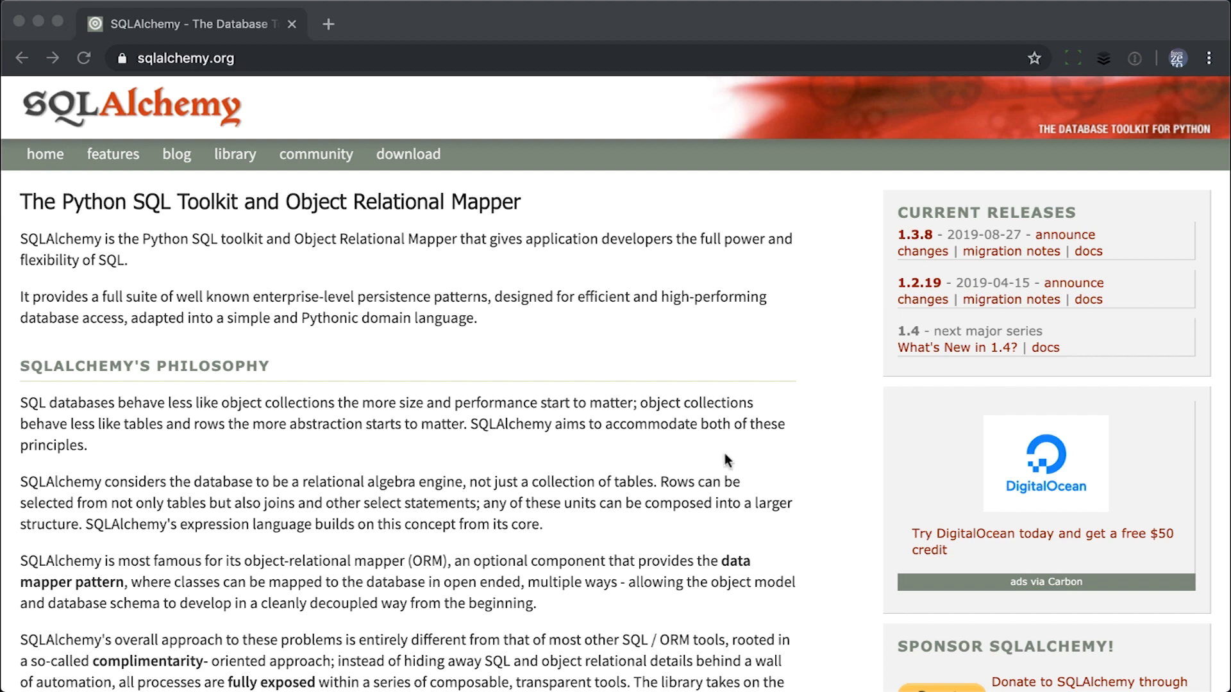
Step: Scroll the sqlalchemy.org homepage past Philosophy to the list of organizations using it
{"action": "scroll", "scroll_direction": "down", "scroll_amount": 3}
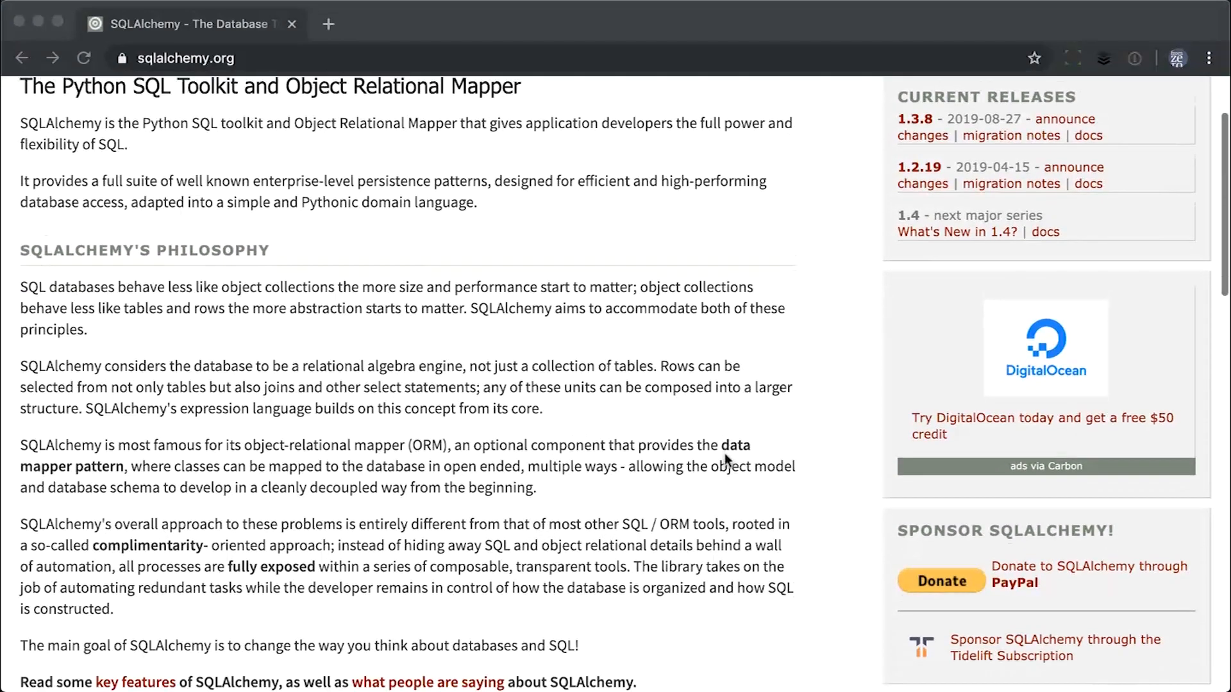
{"action": "scroll", "scroll_direction": "down", "scroll_amount": 3}
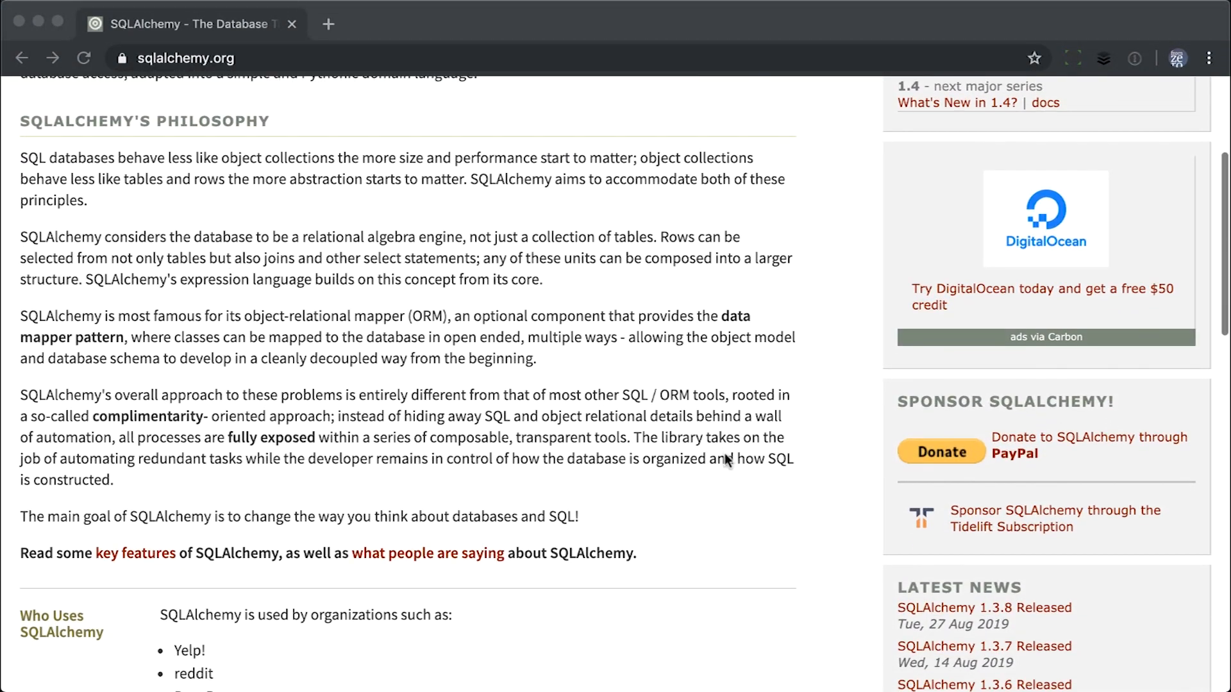
{"action": "scroll", "scroll_direction": "down", "scroll_amount": 3}
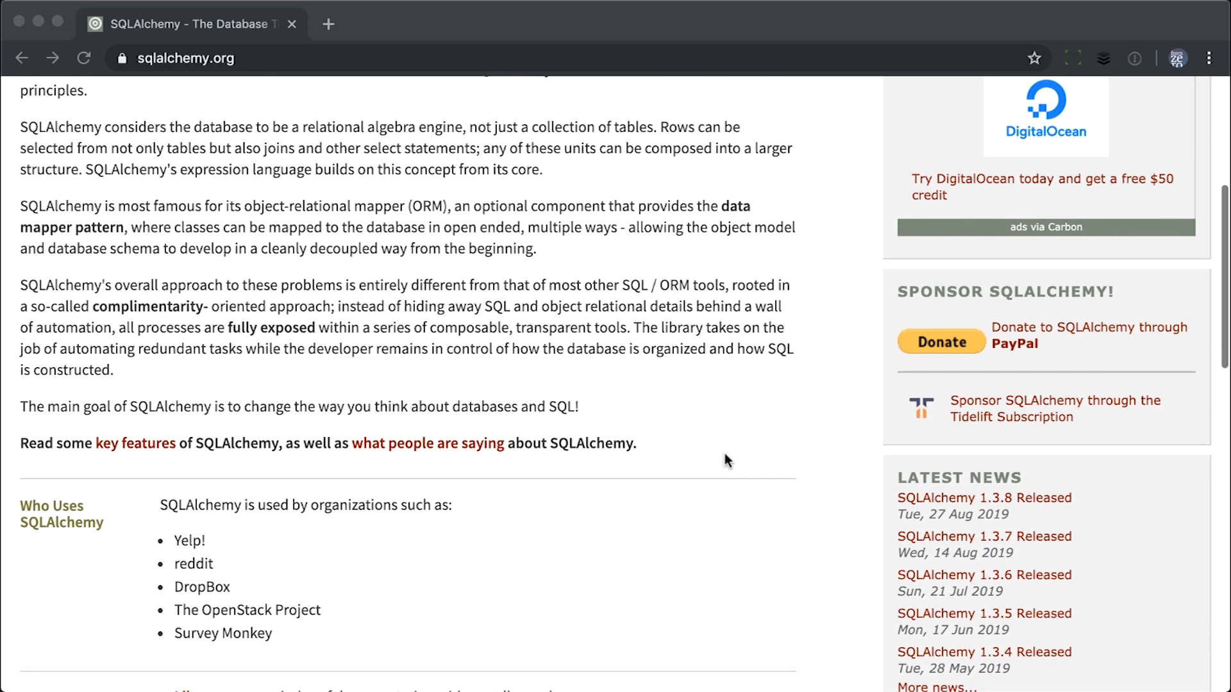
{"action": "scroll", "scroll_direction": "down", "scroll_amount": 3}
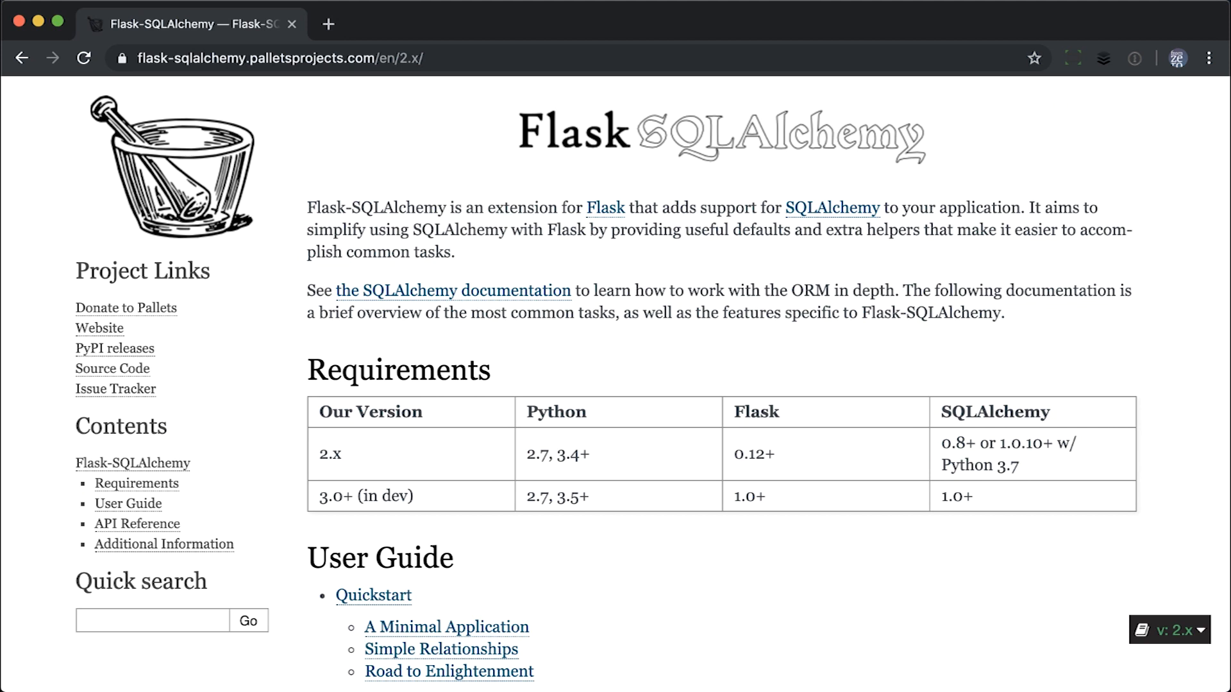
Step: Scroll the Flask-SQLAlchemy 2.x docs home down to the User Guide table of contents
{"action": "scroll", "scroll_direction": "down", "scroll_amount": 3}
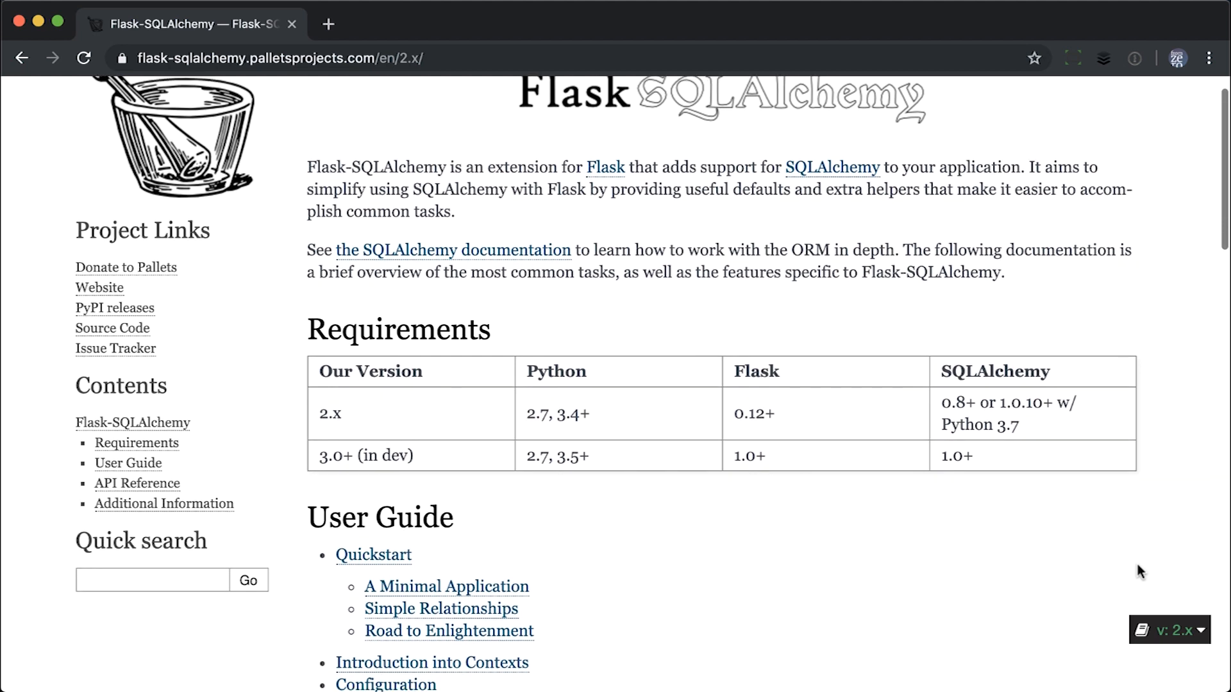
{"action": "scroll", "scroll_direction": "down", "scroll_amount": 3}
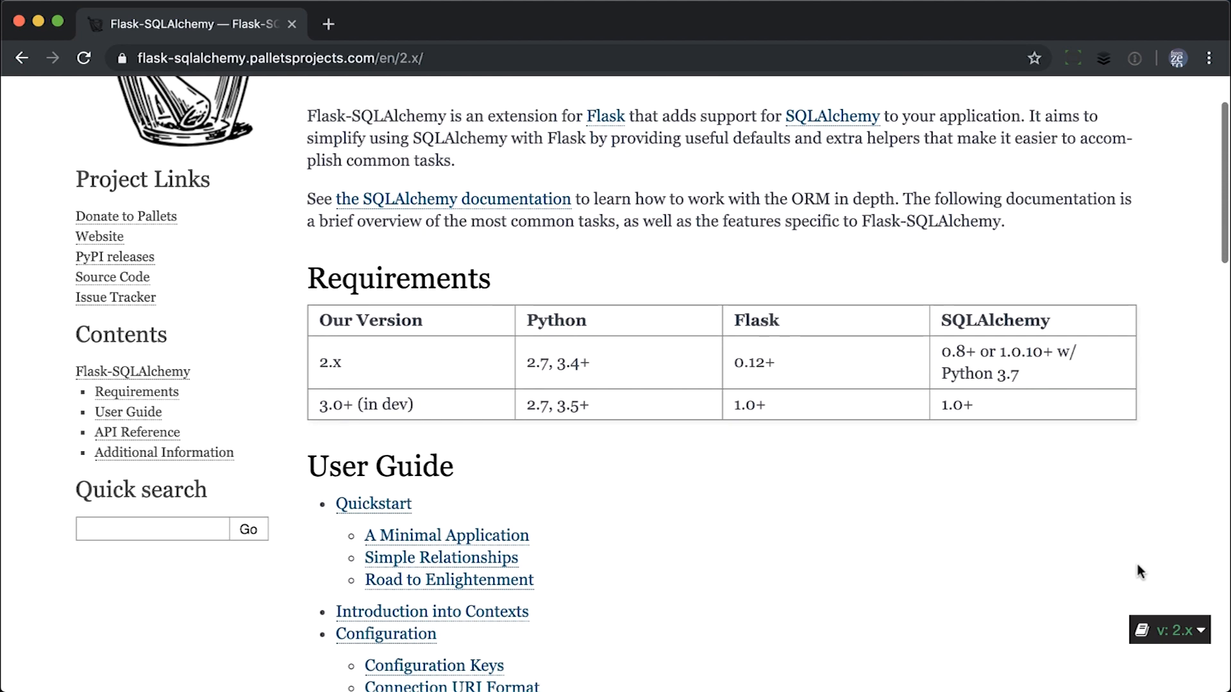
{"action": "scroll", "scroll_direction": "down", "scroll_amount": 3}
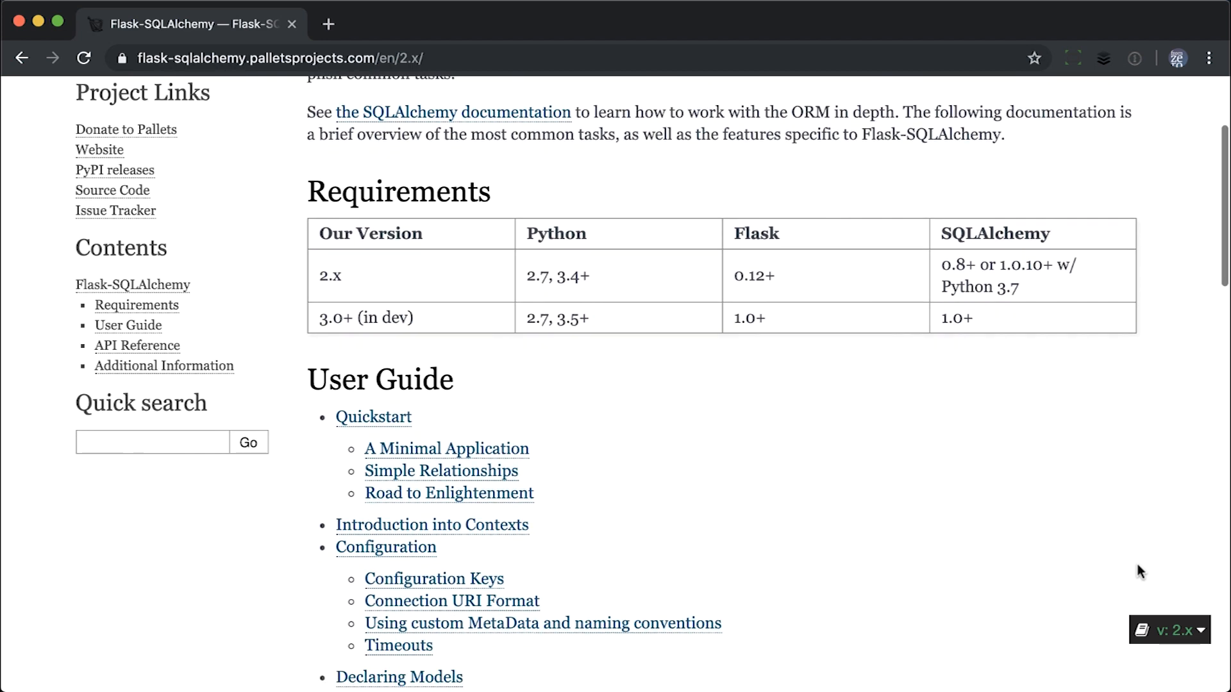
{"action": "scroll", "scroll_direction": "down", "scroll_amount": 3}
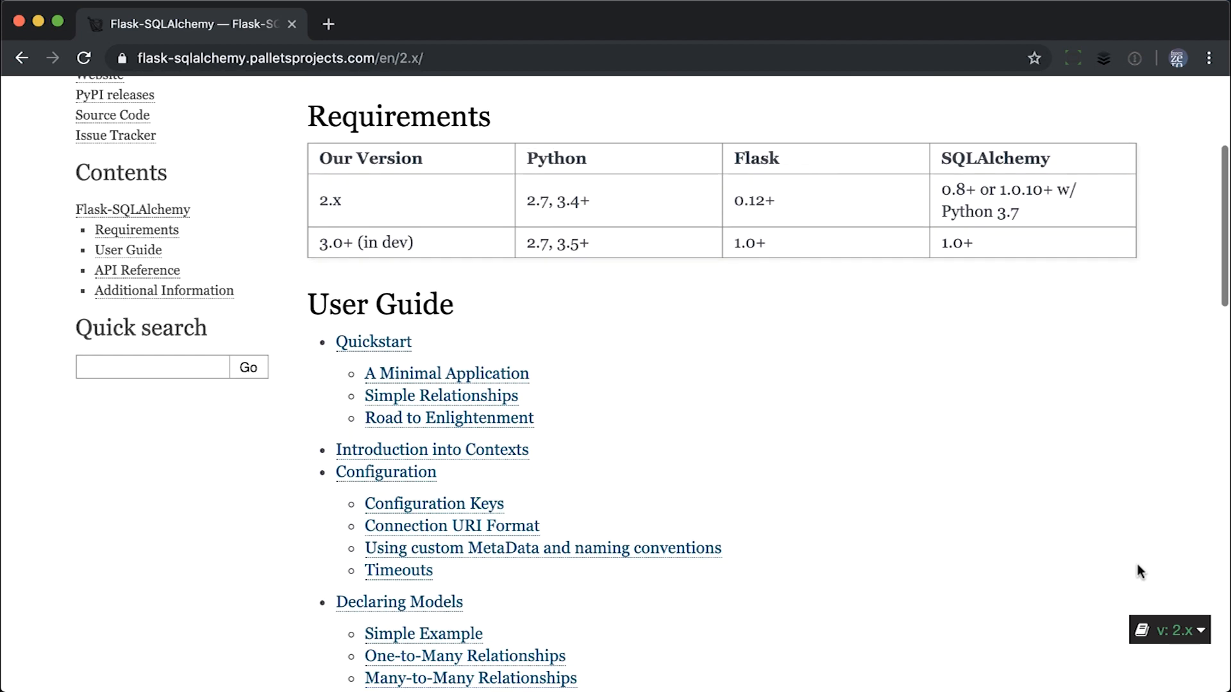
{"action": "scroll", "scroll_direction": "down", "scroll_amount": 3}
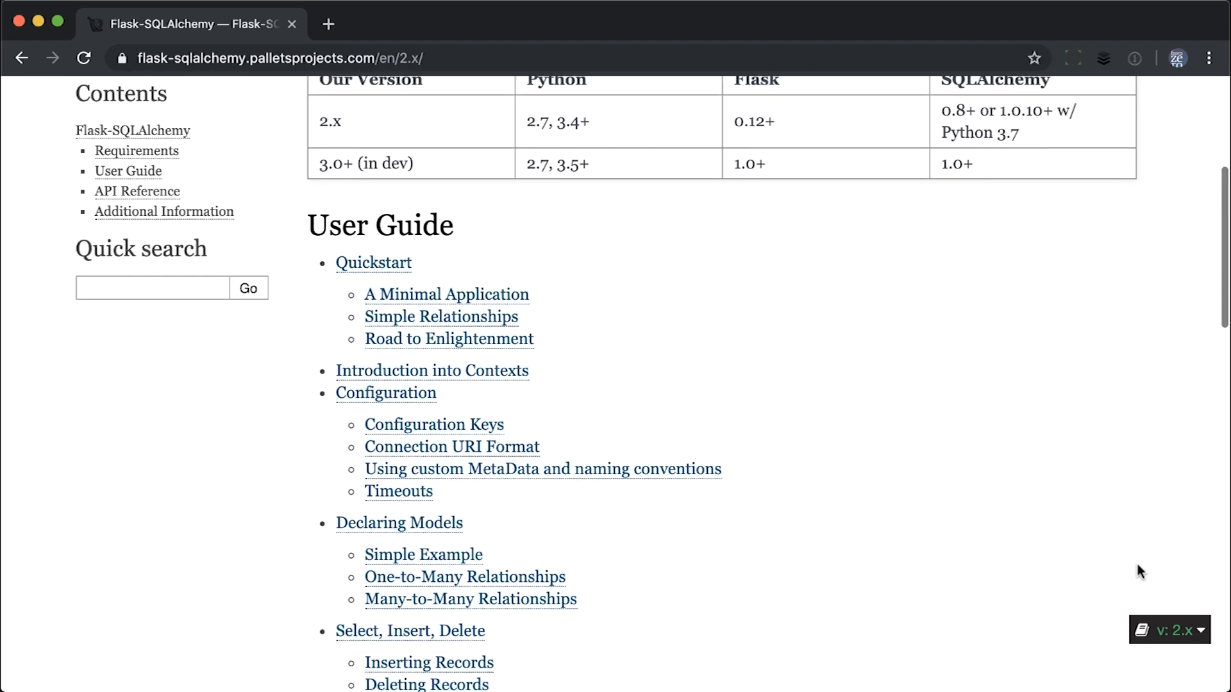
{"action": "scroll", "scroll_direction": "down", "scroll_amount": 3}
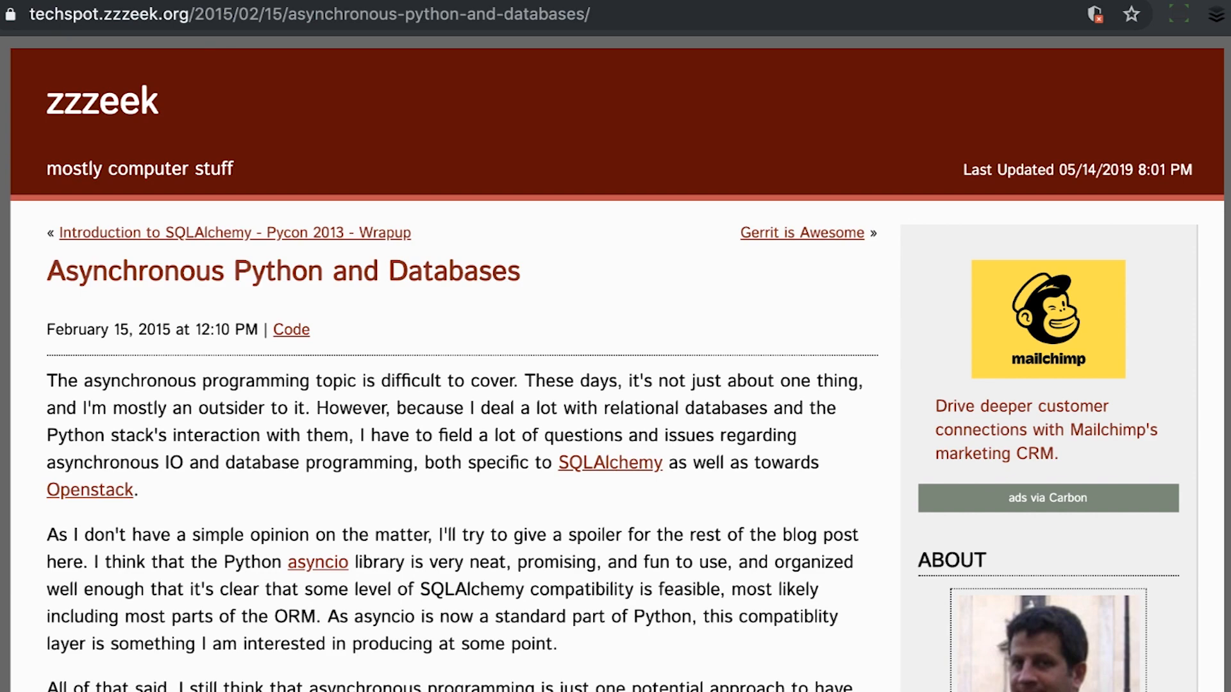
Step: Scroll the 'Asynchronous Python and Databases' post through its introduction to 'What is Asynchronous IO?'
{"action": "scroll", "scroll_direction": "down", "scroll_amount": 3}
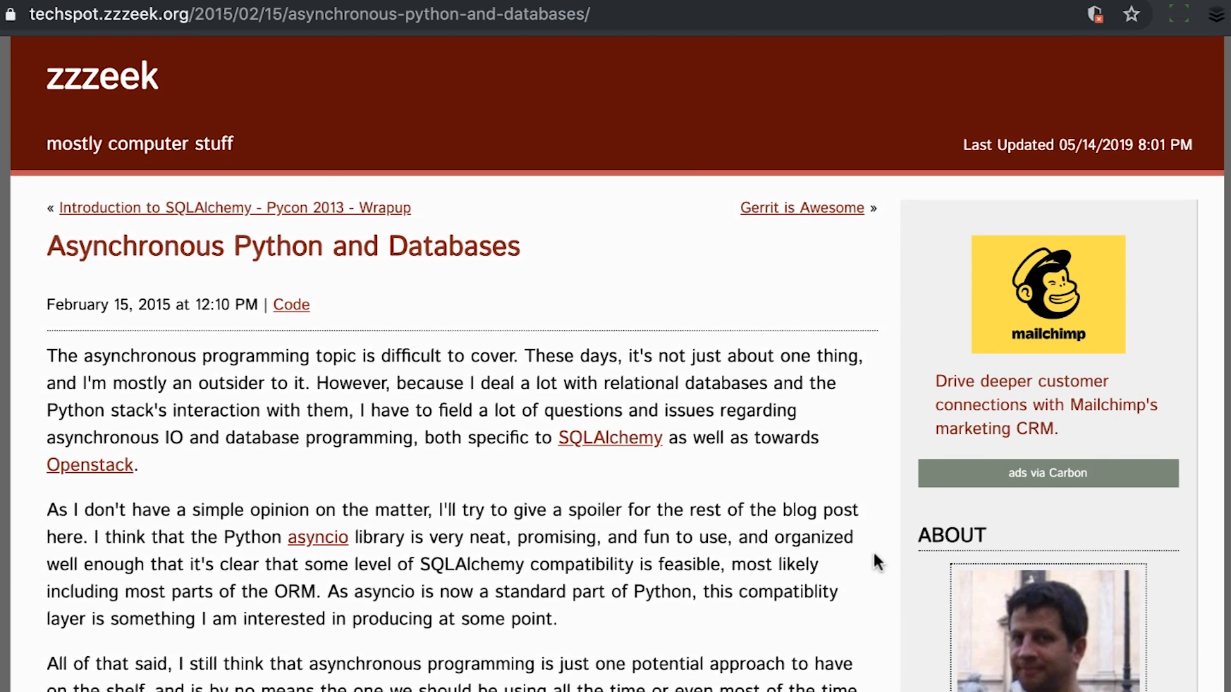
{"action": "scroll", "scroll_direction": "down", "scroll_amount": 3}
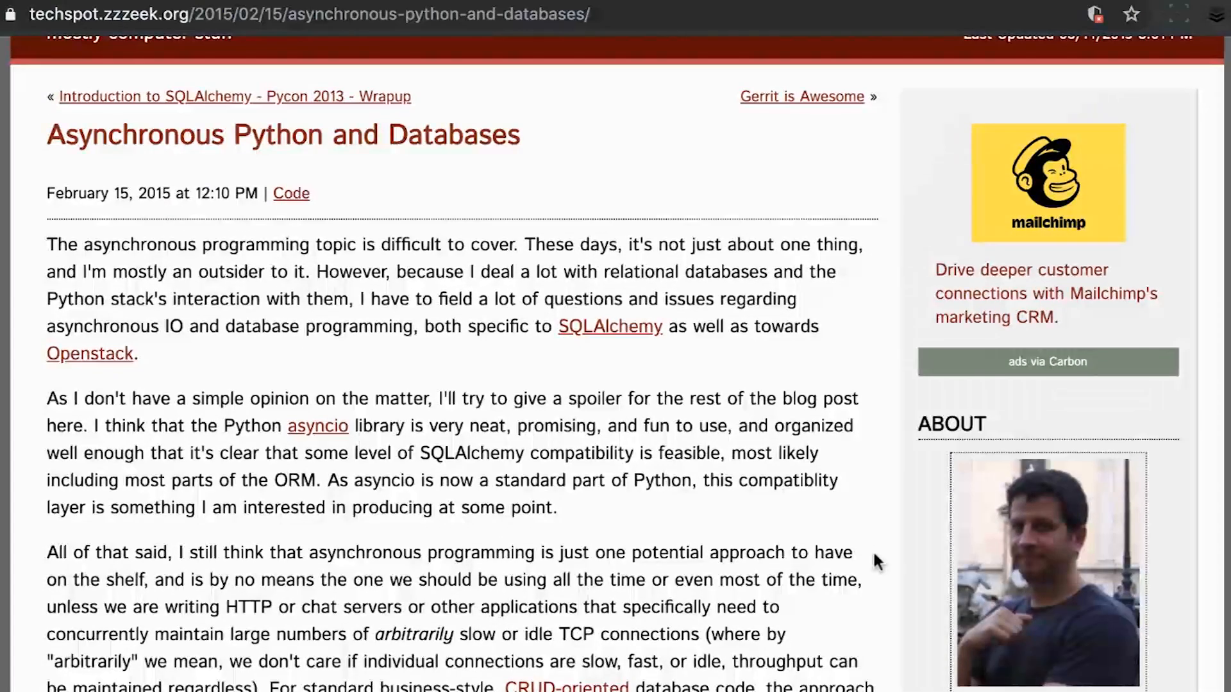
{"action": "scroll", "scroll_direction": "down", "scroll_amount": 3}
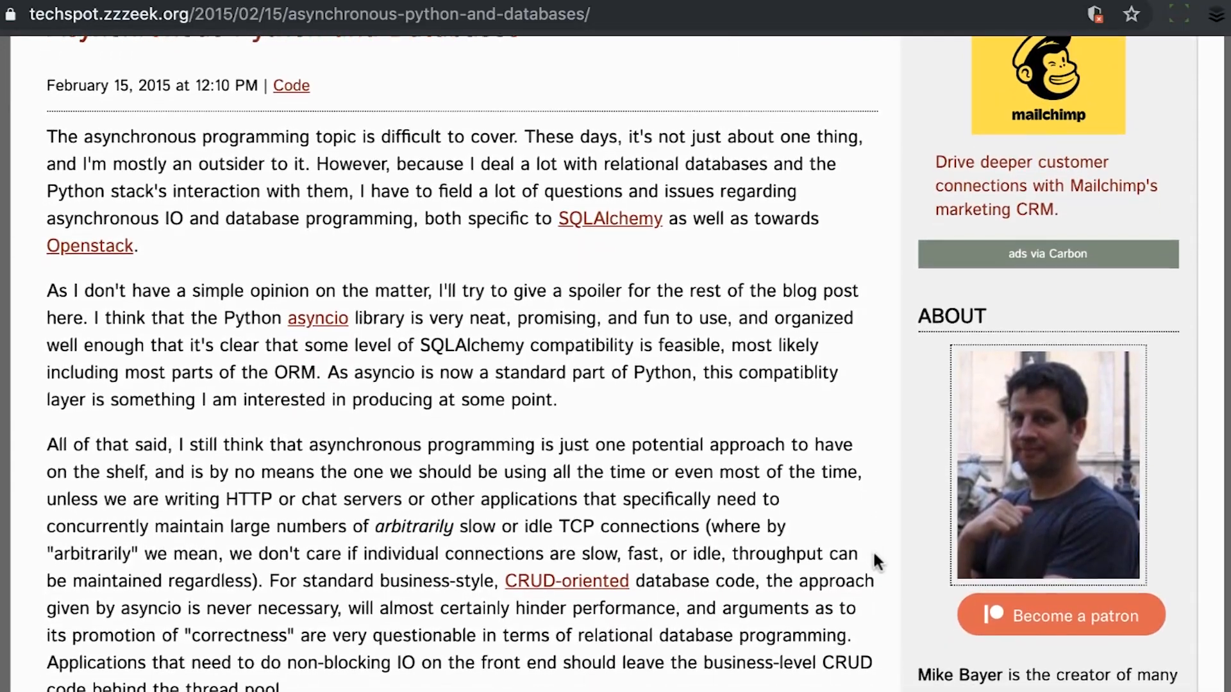
{"action": "scroll", "scroll_direction": "down", "scroll_amount": 3}
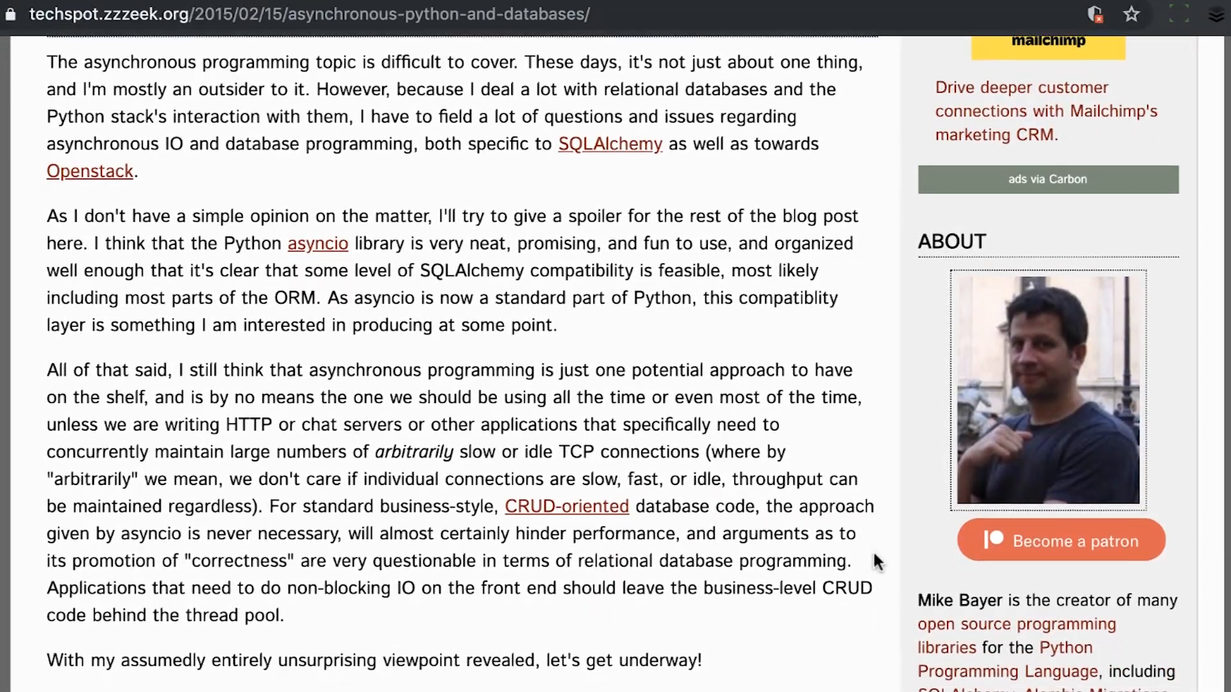
{"action": "scroll", "scroll_direction": "down", "scroll_amount": 3}
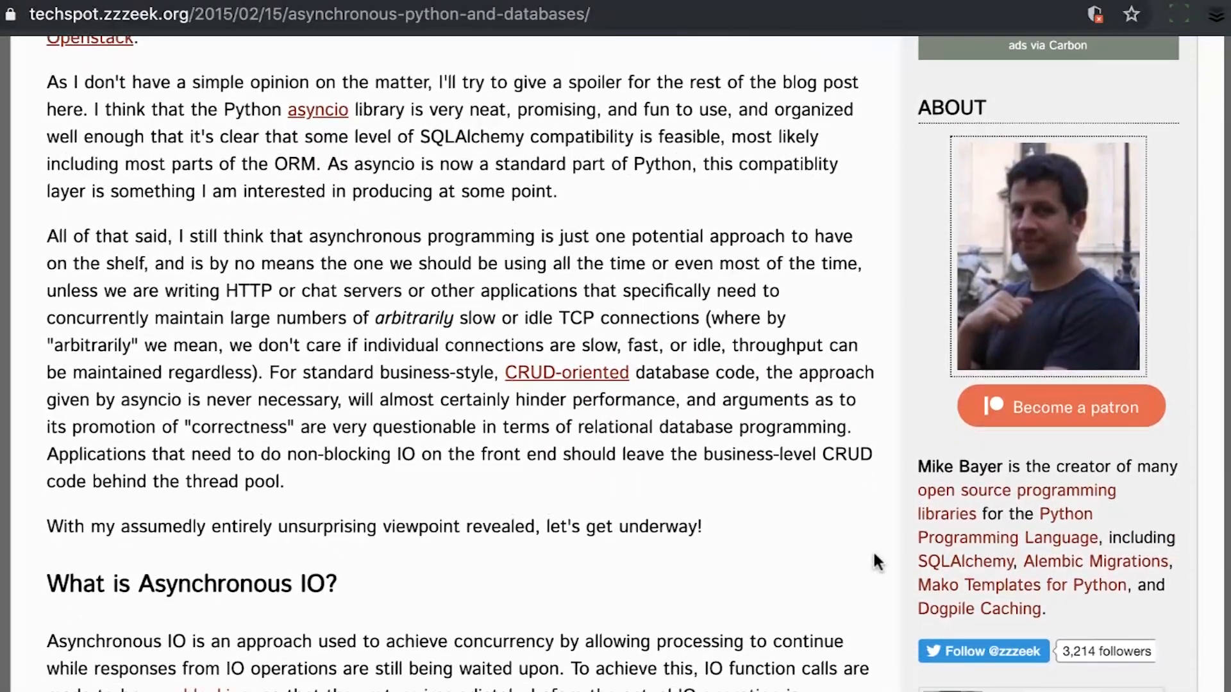
{"action": "scroll", "scroll_direction": "down", "scroll_amount": 3}
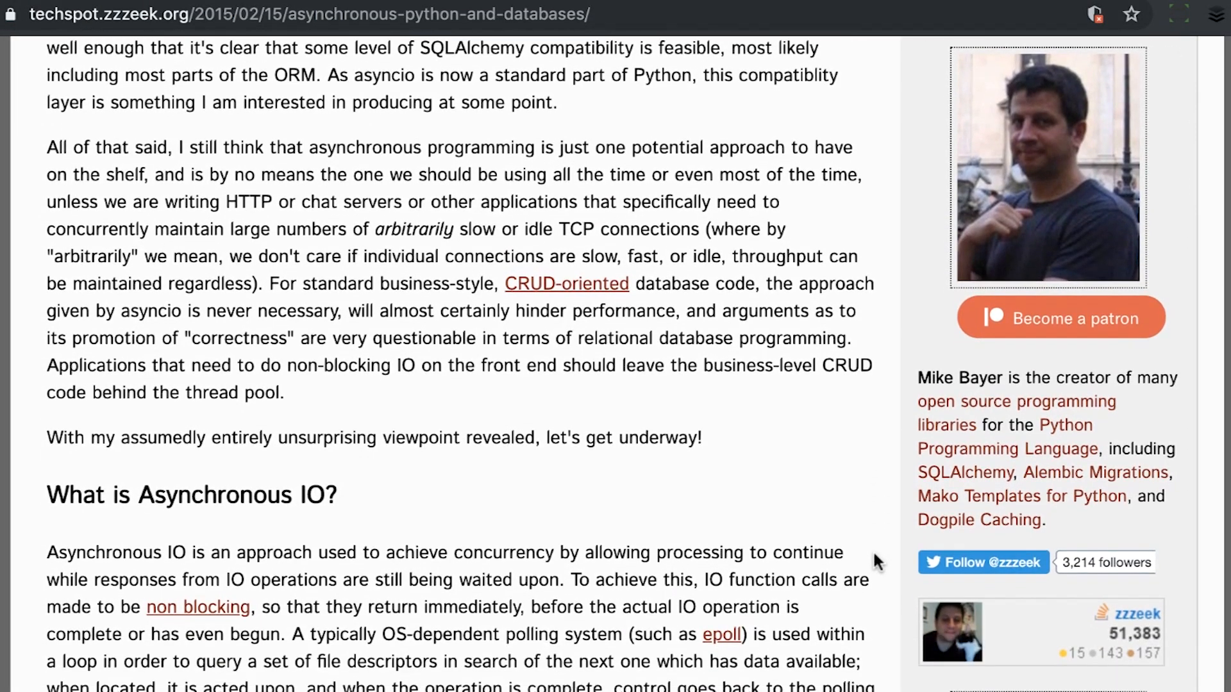
{"action": "scroll", "scroll_direction": "down", "scroll_amount": 3}
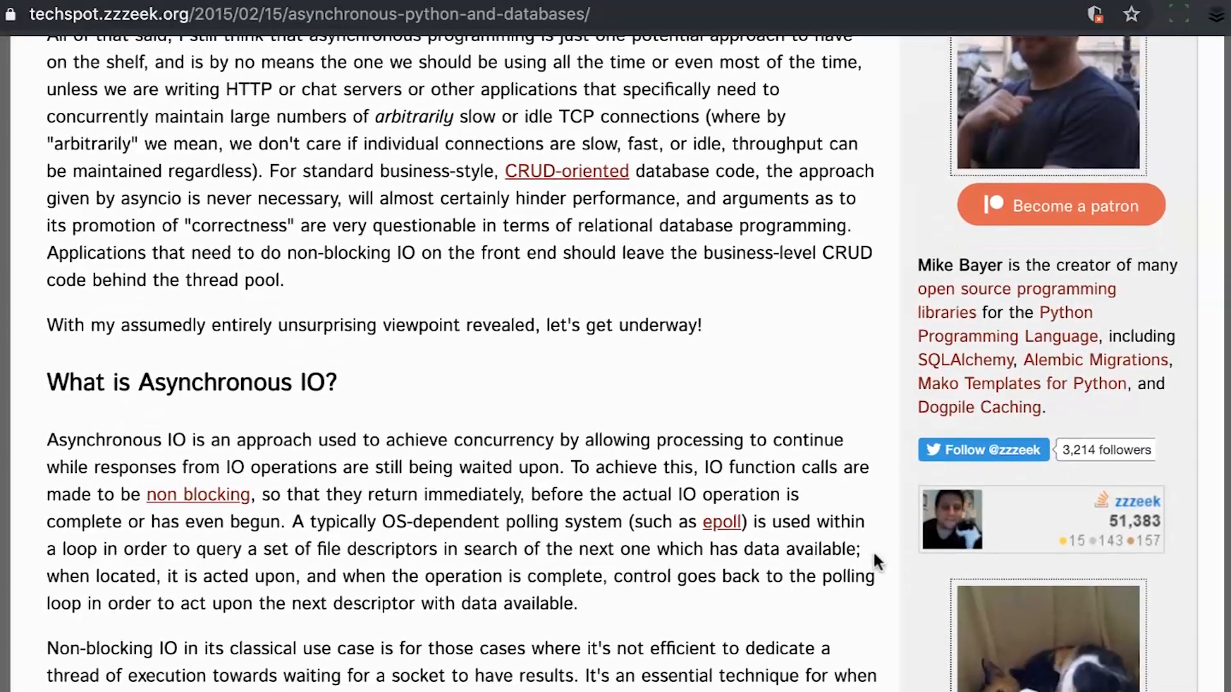
{"action": "scroll", "scroll_direction": "down", "scroll_amount": 3}
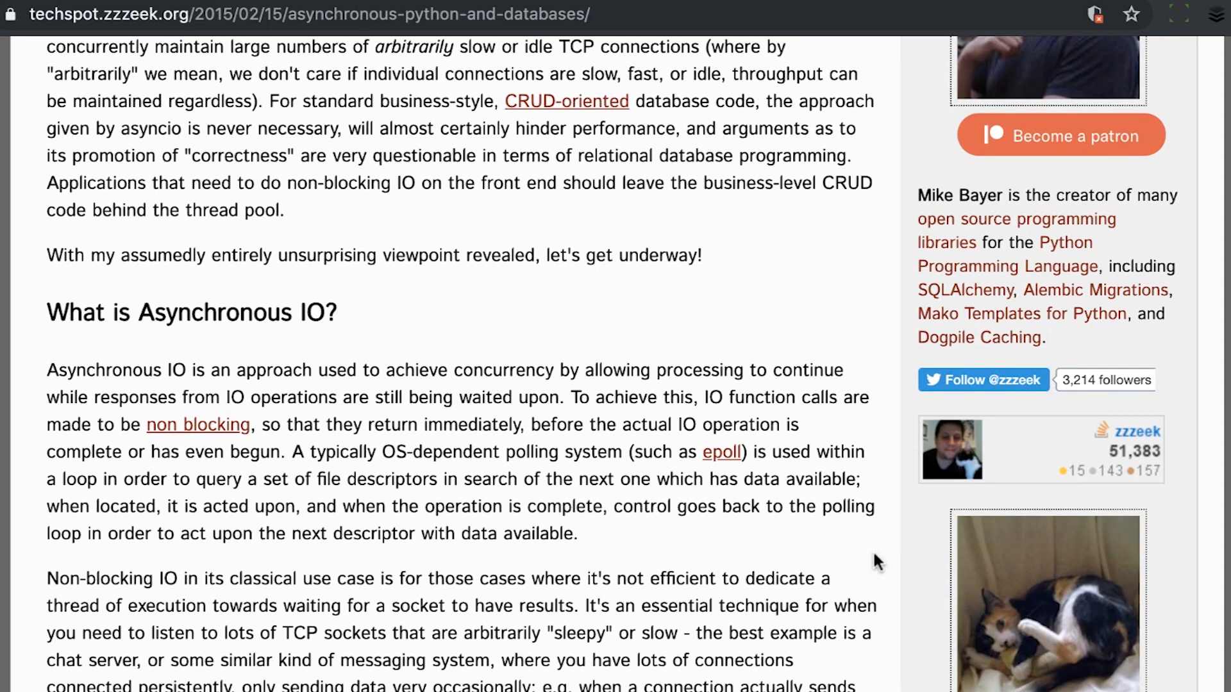
{"action": "scroll", "scroll_direction": "down", "scroll_amount": 3}
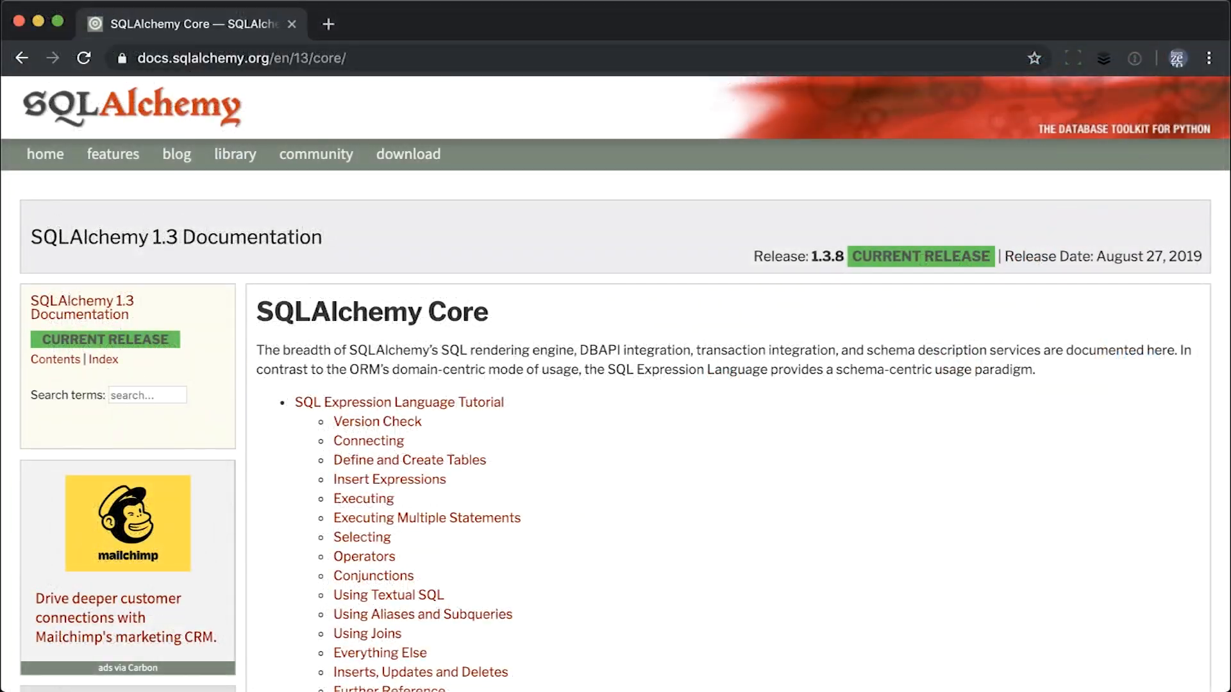
Step: Scroll the SQLAlchemy 1.3 Core contents and view the Selecting tutorial examples
{"action": "scroll", "scroll_direction": "down", "scroll_amount": 3}
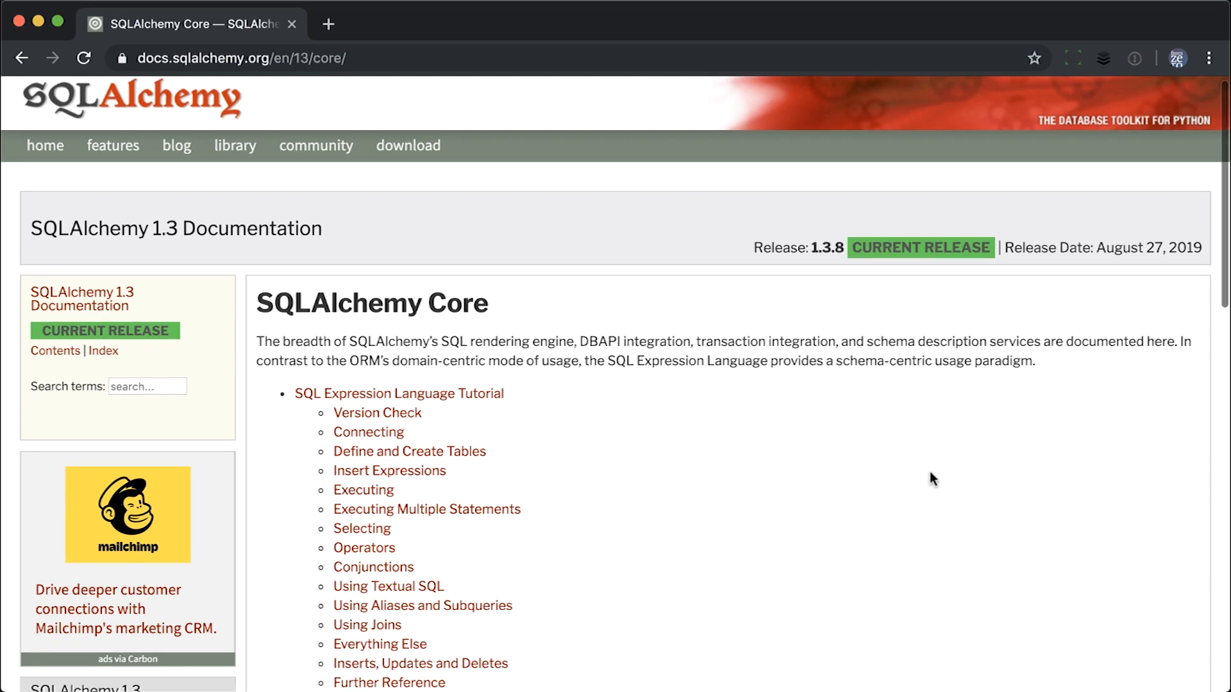
{"action": "scroll", "scroll_direction": "down", "scroll_amount": 3}
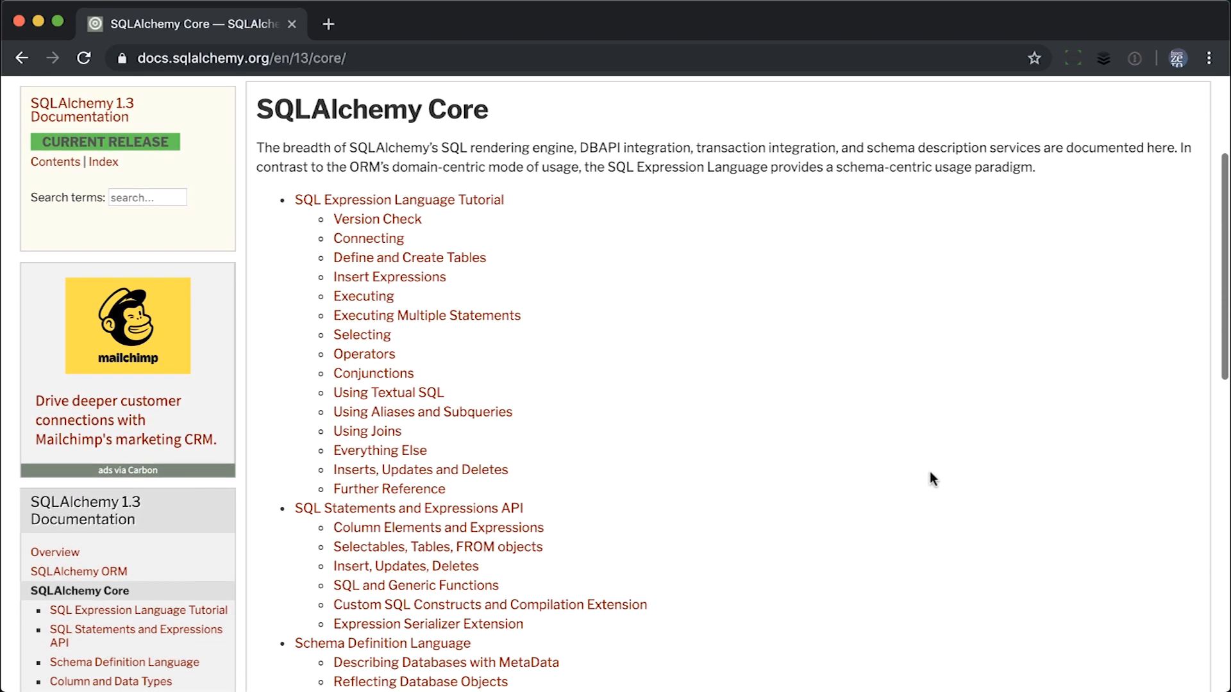
{"action": "scroll", "scroll_direction": "down", "scroll_amount": 3}
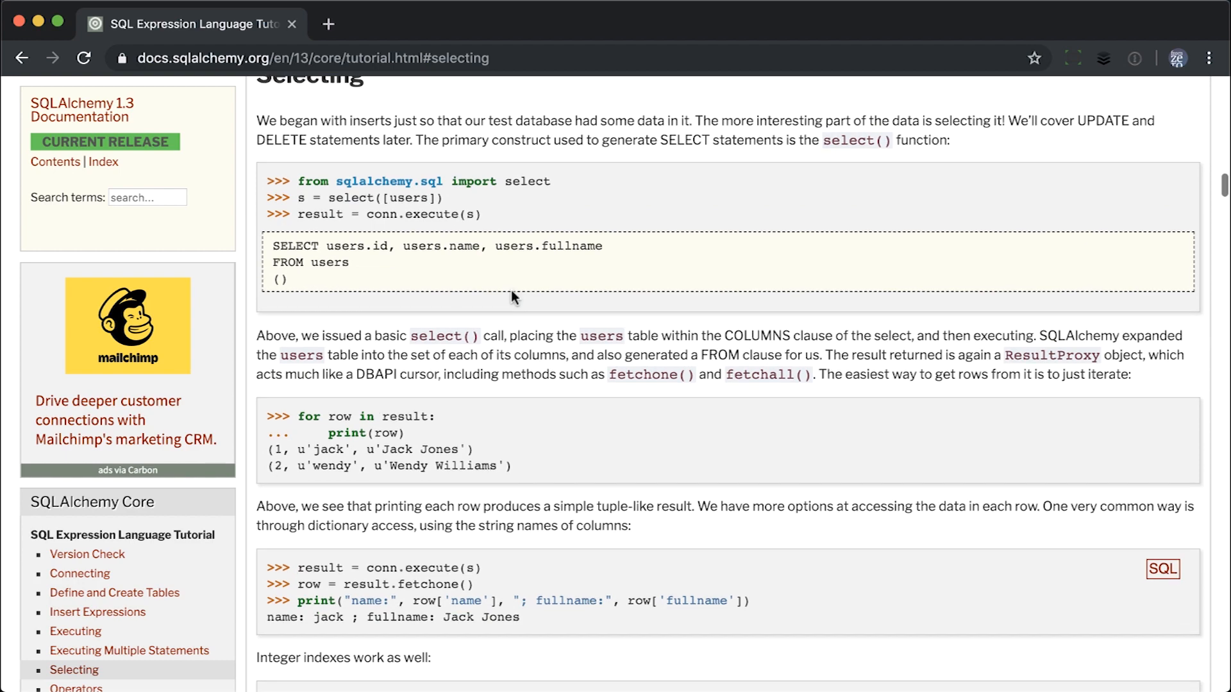
{"action": "scroll", "scroll_direction": "down", "scroll_amount": 3}
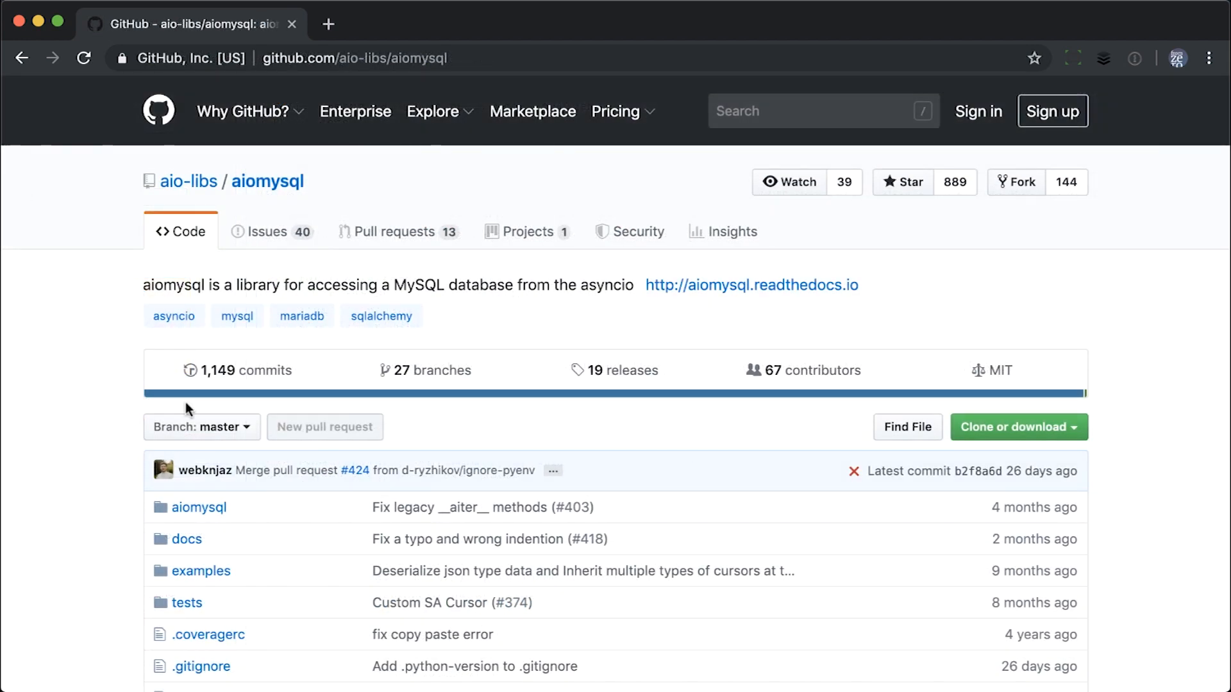
{"action": "mouse_move", "coordinate": [55, 403]}
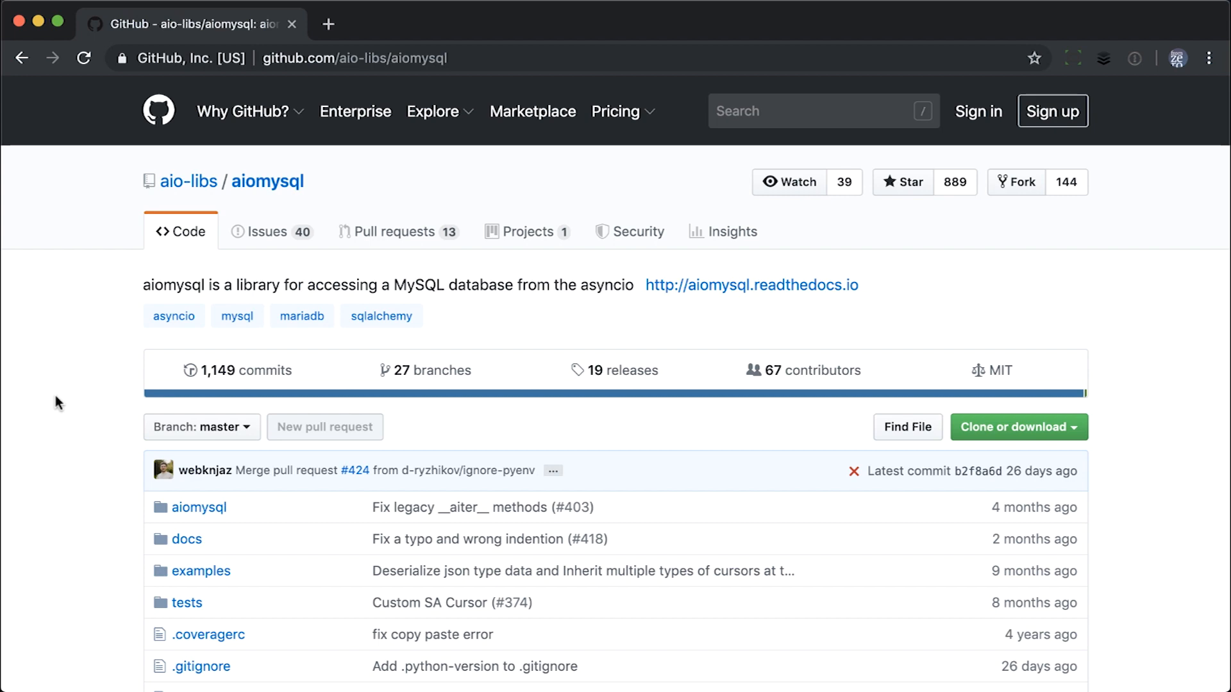
Step: Scroll the aiomysql repository past its file list to the README's Basic Example
{"action": "scroll", "scroll_direction": "down", "scroll_amount": 3}
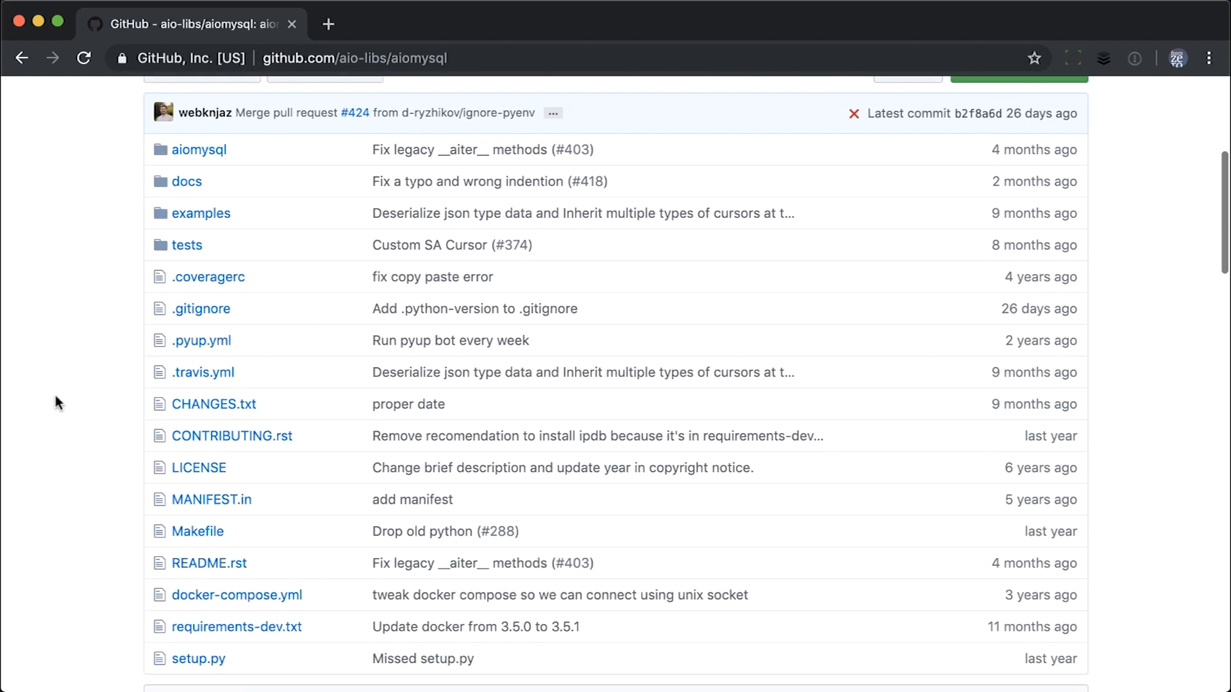
{"action": "scroll", "scroll_direction": "down", "scroll_amount": 3}
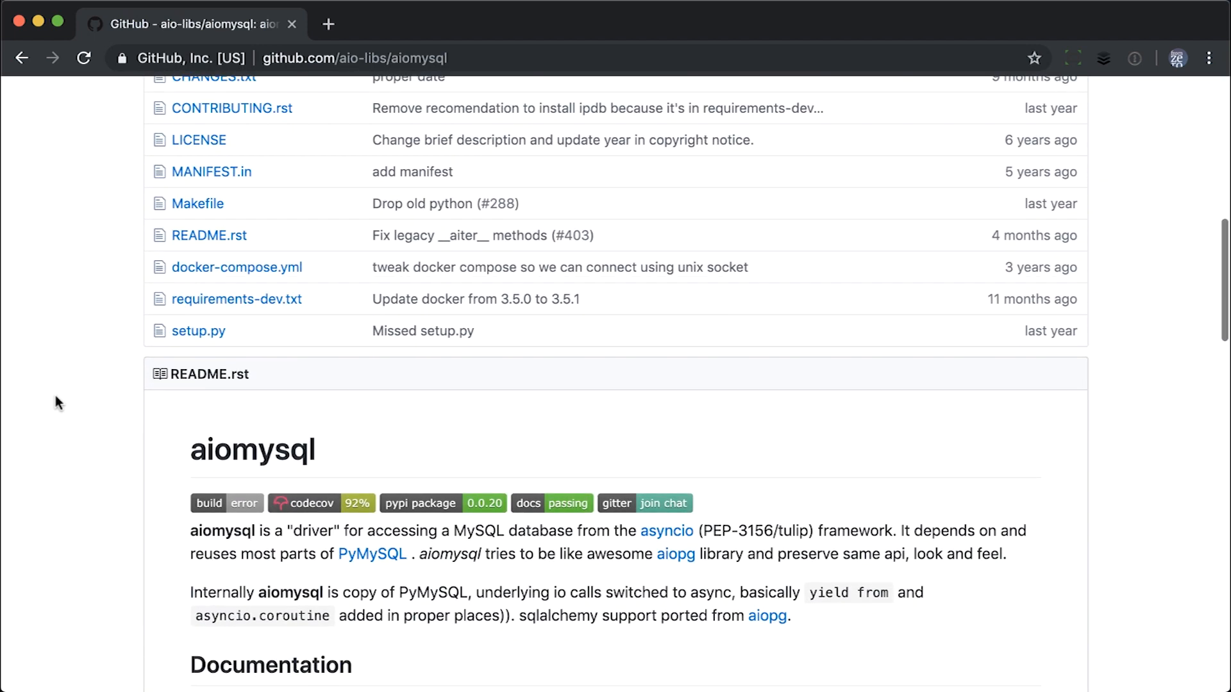
{"action": "scroll", "scroll_direction": "down", "scroll_amount": 3}
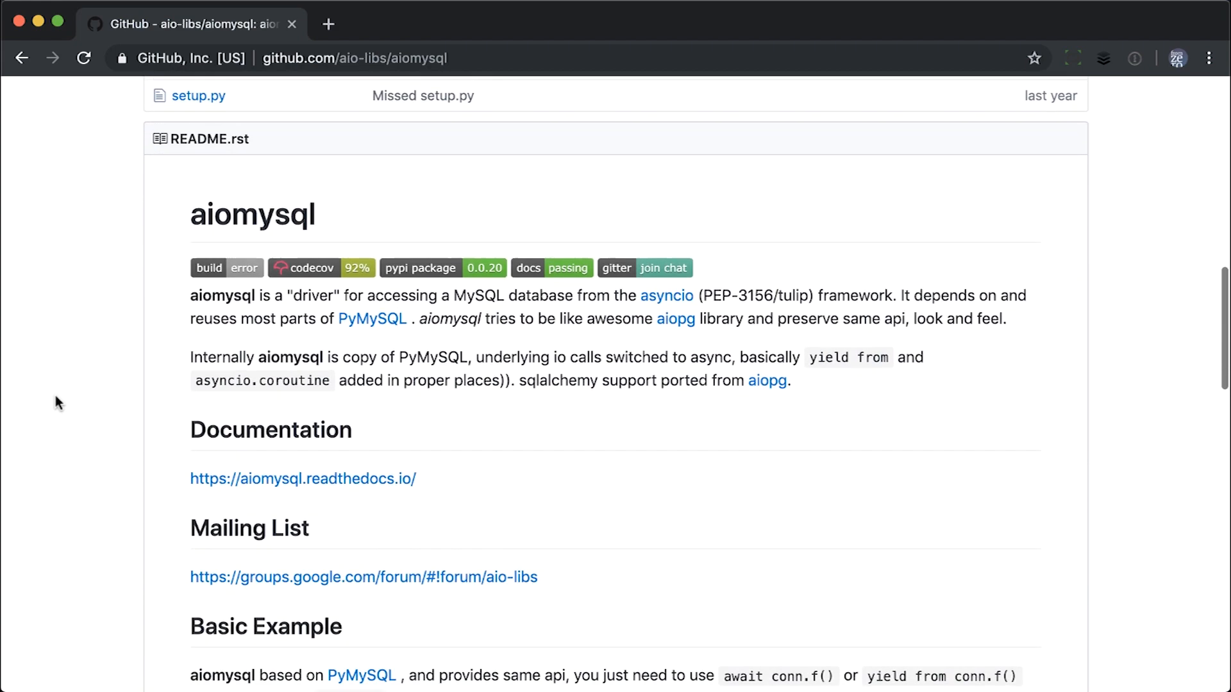
{"action": "scroll", "scroll_direction": "down", "scroll_amount": 3}
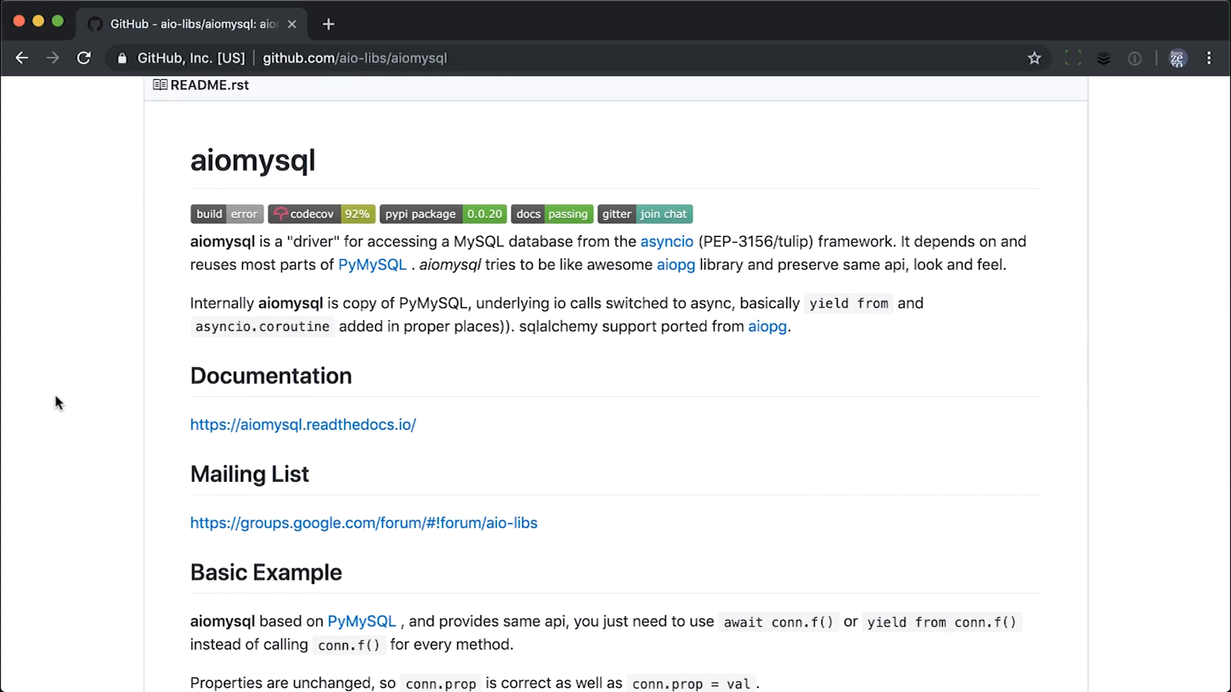